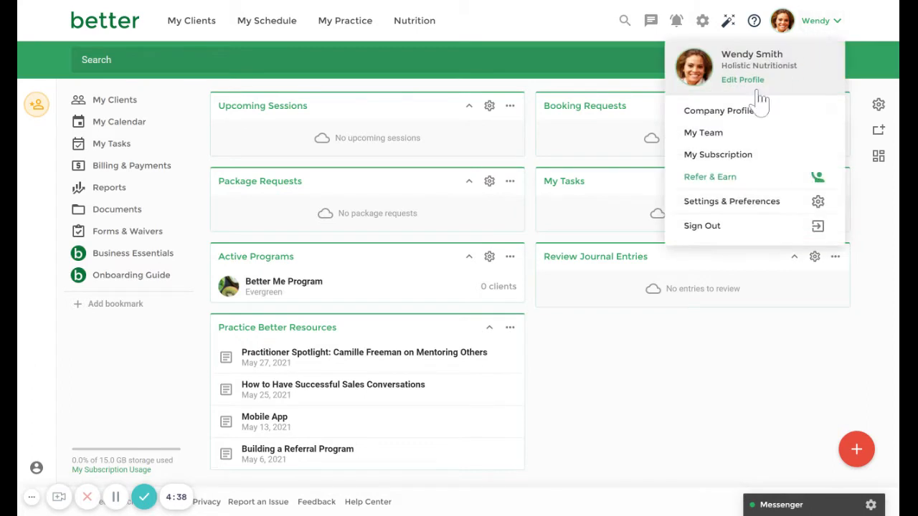
- Go to the My Team page from the profile dropdown
left_click(703, 132)
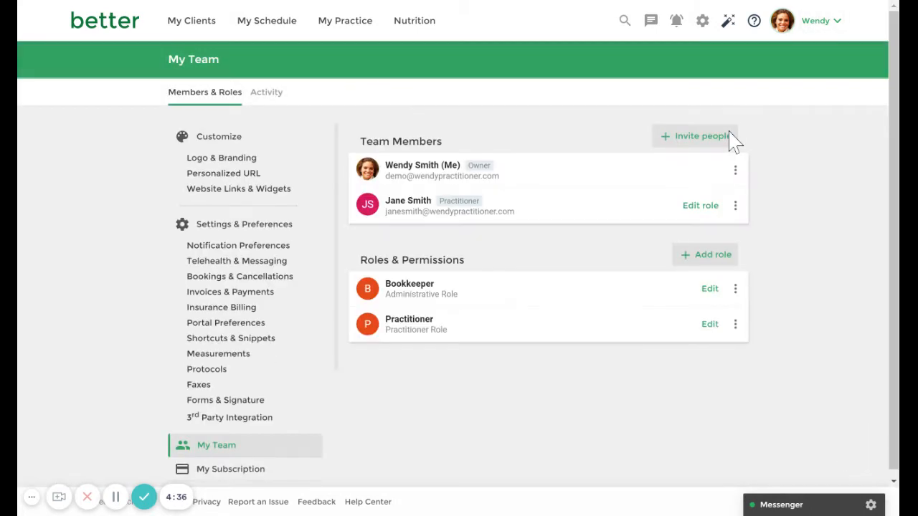
mouse_move(717, 269)
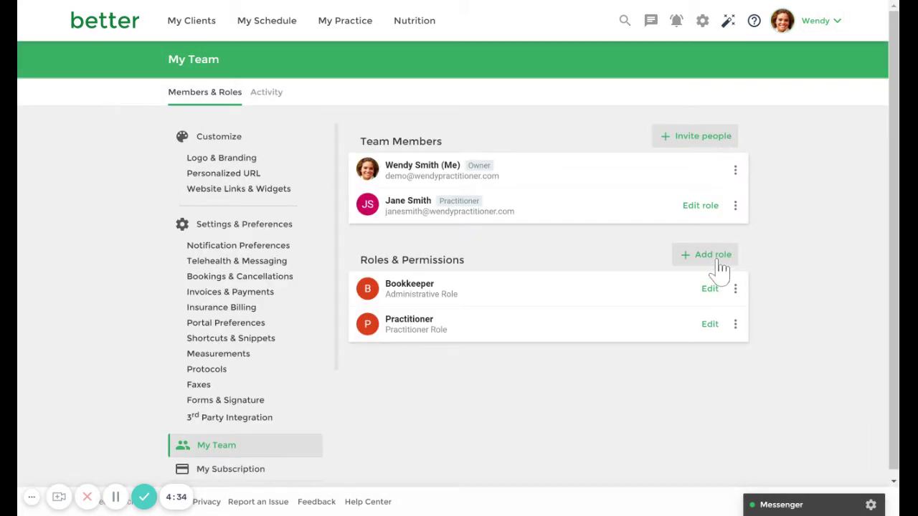
- Start adding a new role under Roles & Permissions
left_click(712, 255)
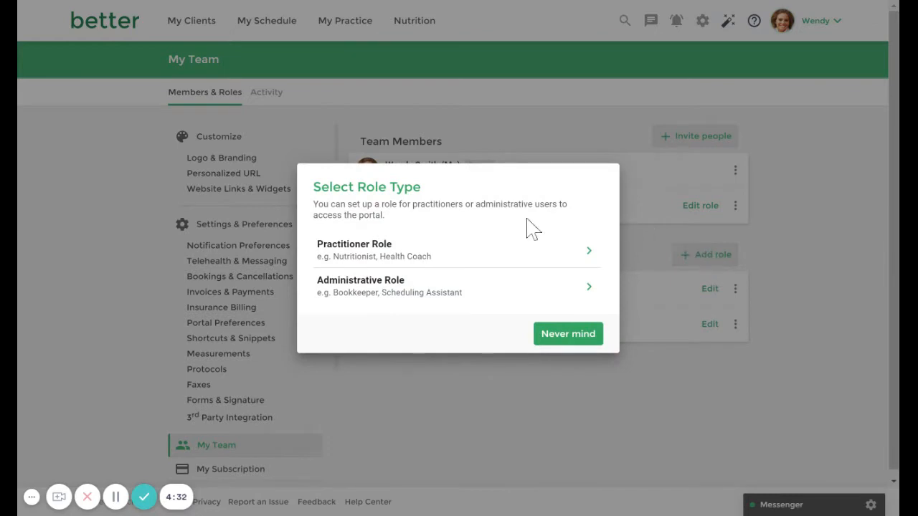
mouse_move(495, 257)
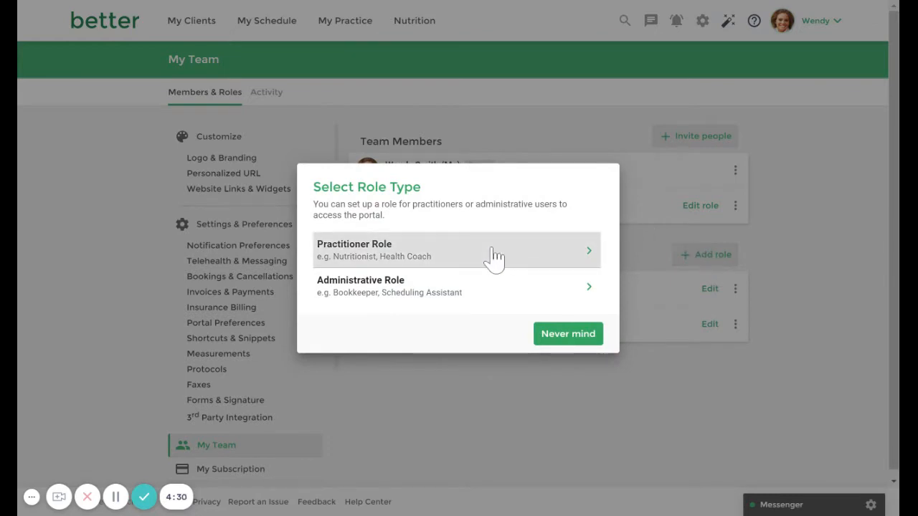
mouse_move(494, 258)
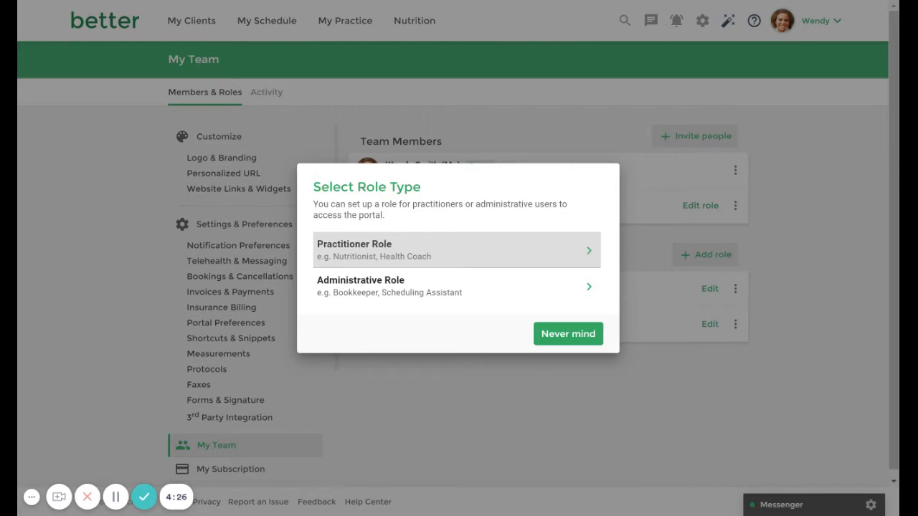
mouse_move(366, 309)
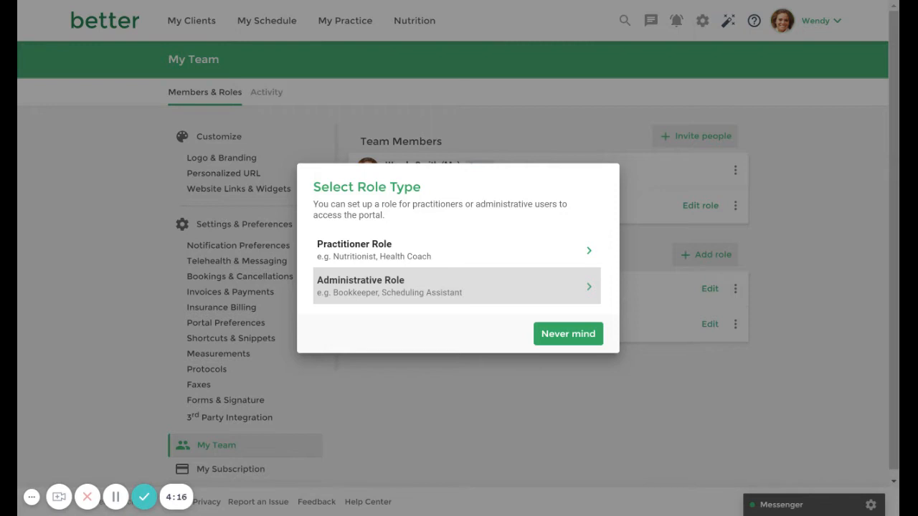
mouse_move(373, 247)
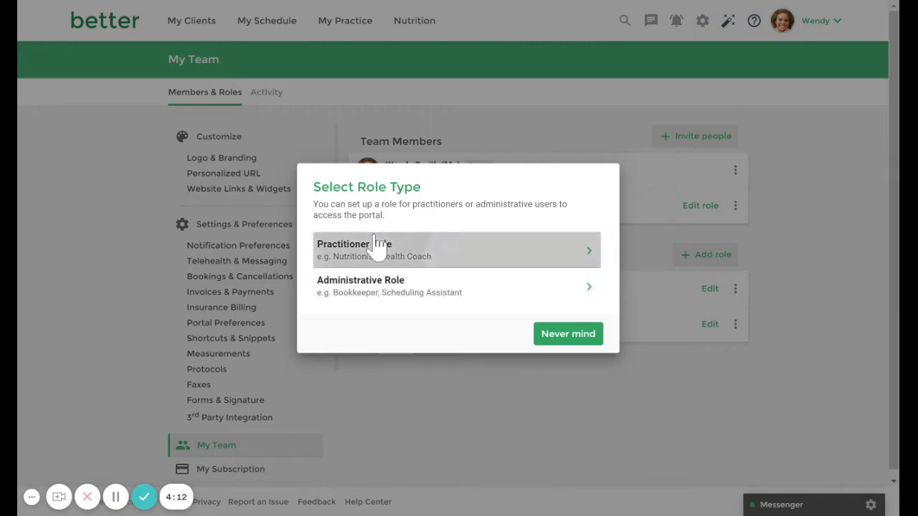
- Create a practitioner role 'Nutritionist' with all Administration and Bookings & Packages permissions
left_click(456, 249)
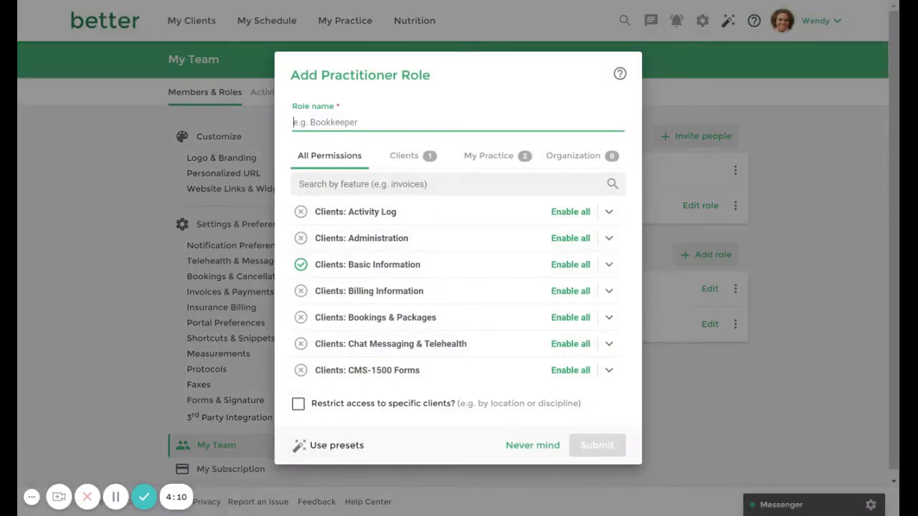
type("Nutritionist")
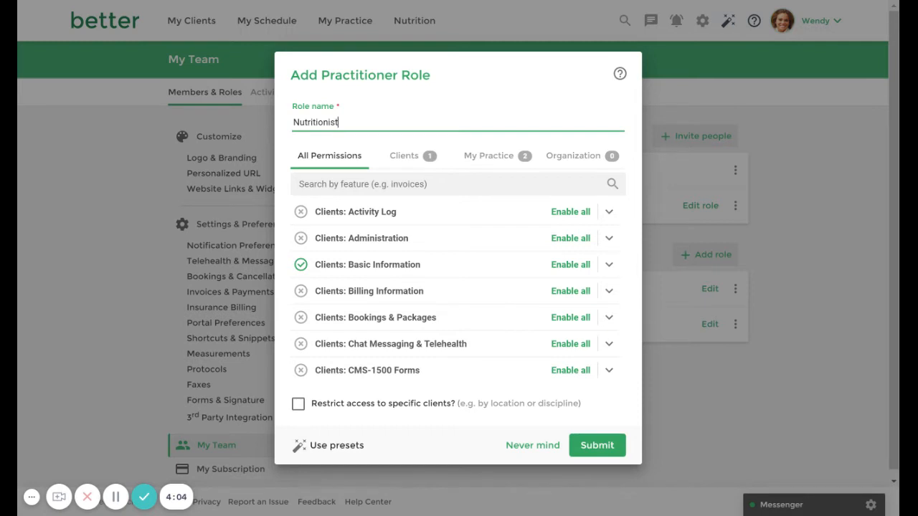
mouse_move(332, 427)
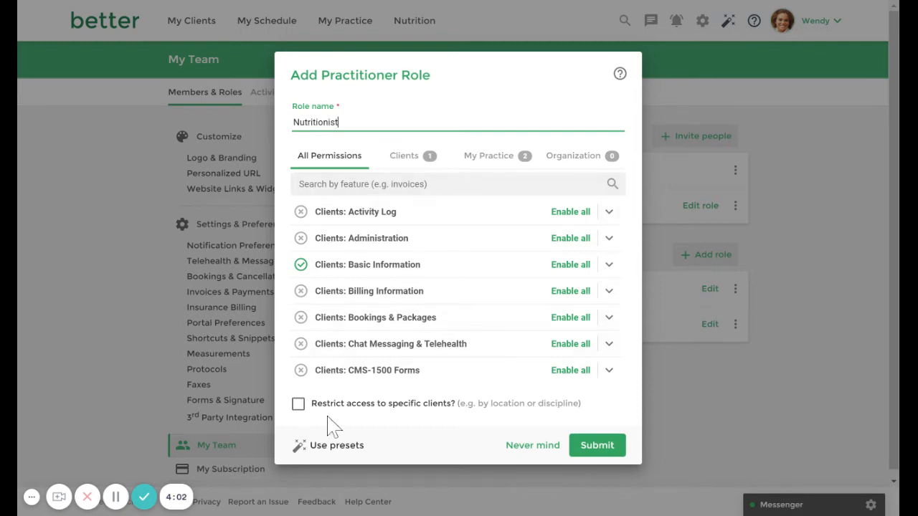
left_click(336, 445)
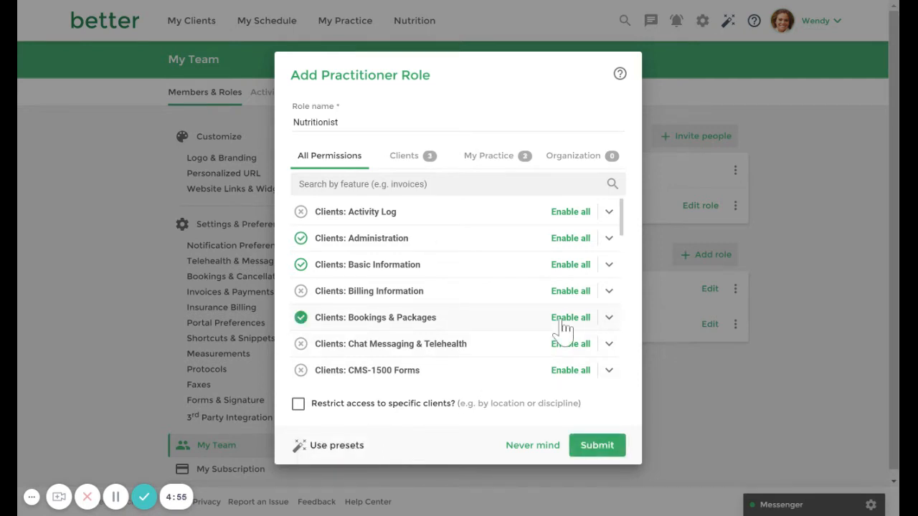
- Grant billing View and Add/Remove, review other sections, and enable 'Restrict access to specific clients'
left_click(608, 291)
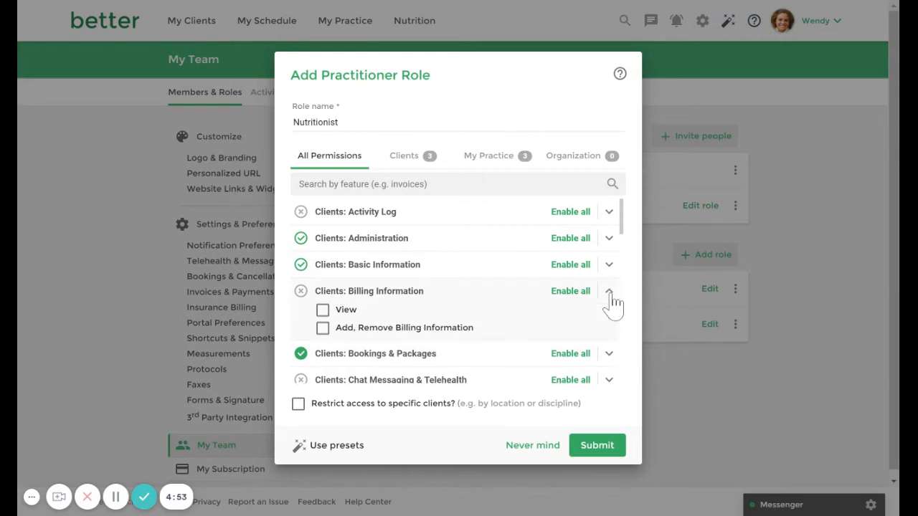
left_click(322, 309)
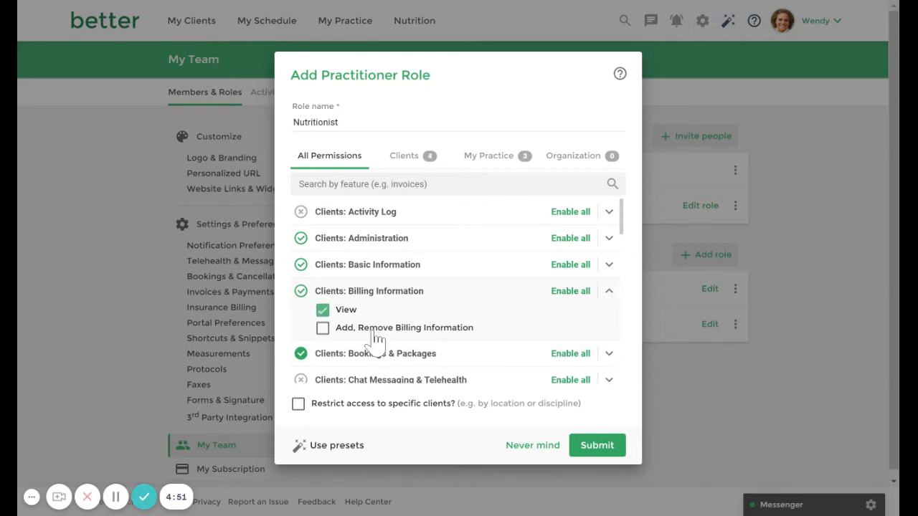
left_click(608, 290)
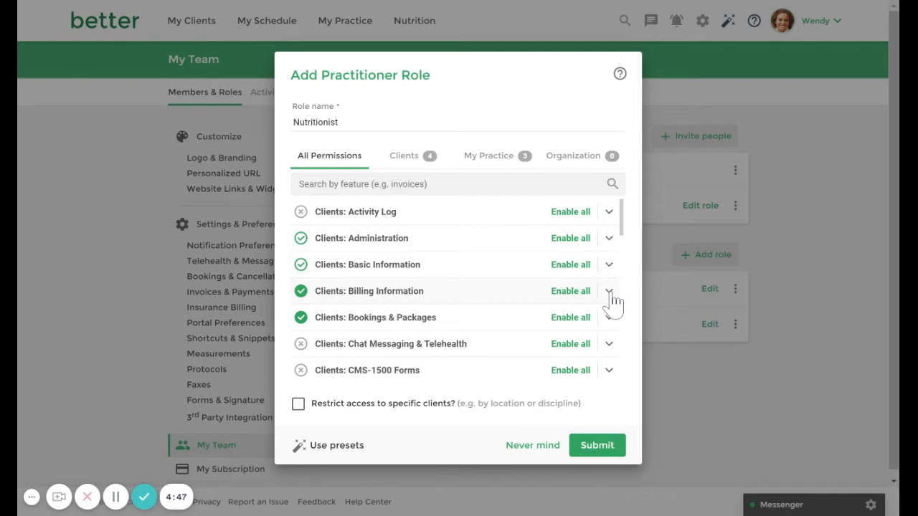
mouse_move(611, 300)
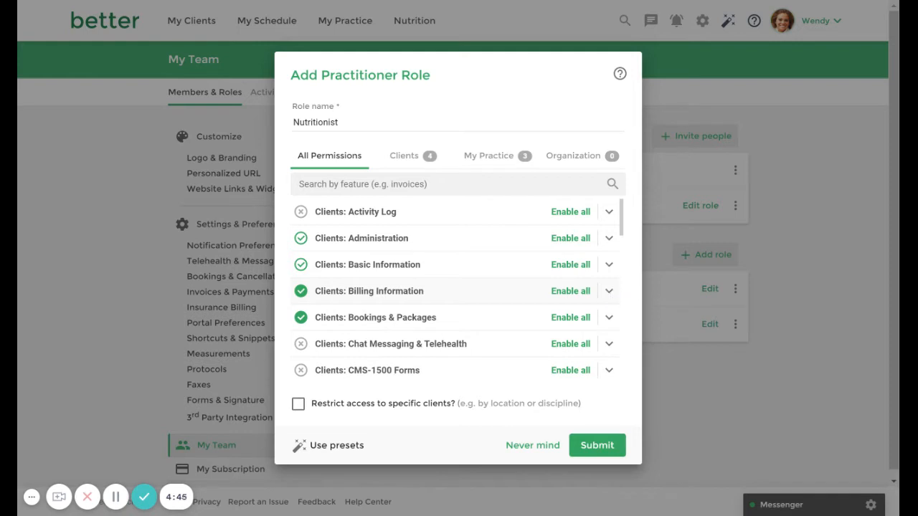
mouse_move(609, 317)
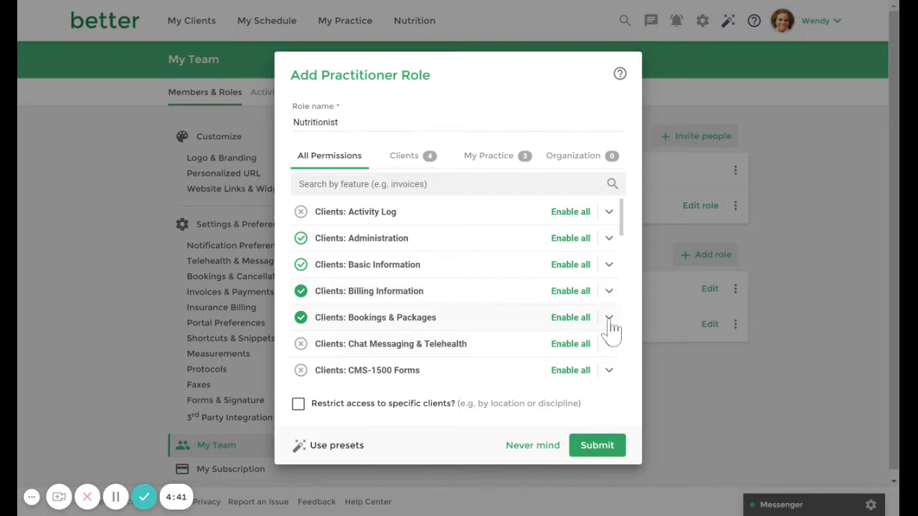
left_click(608, 316)
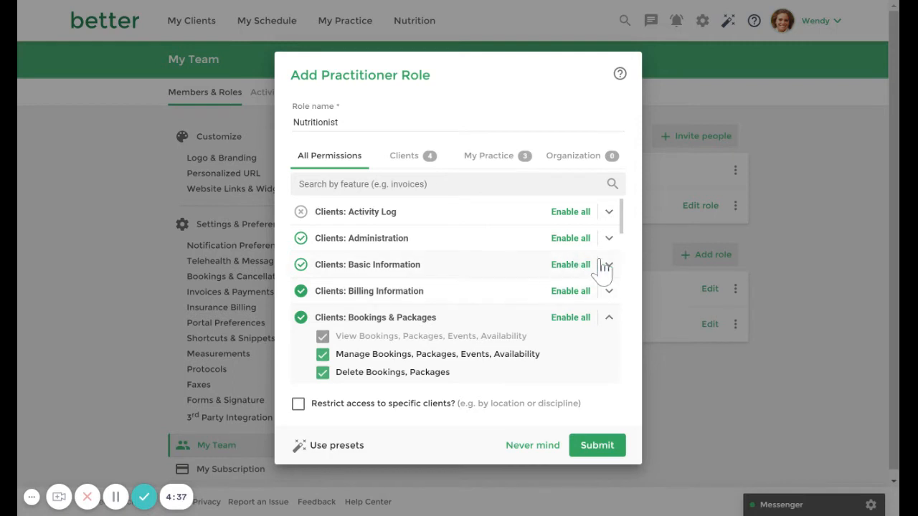
left_click(609, 264)
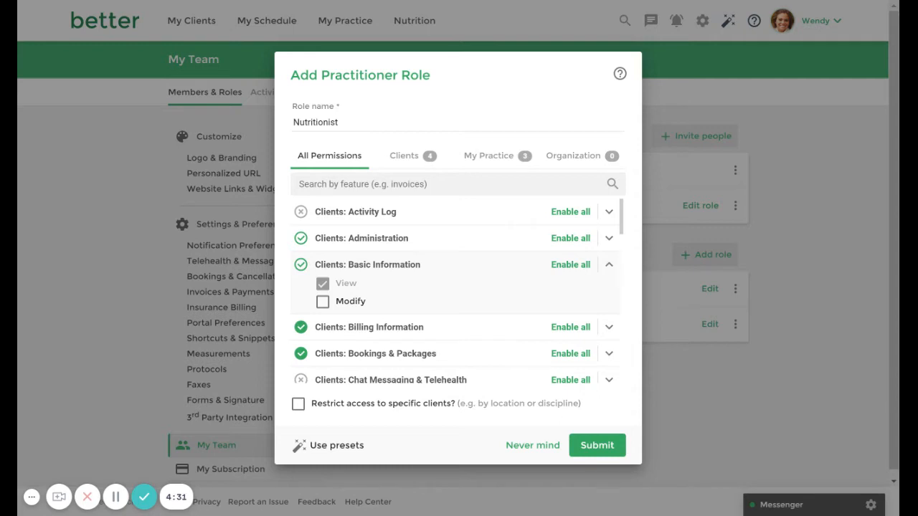
mouse_move(344, 414)
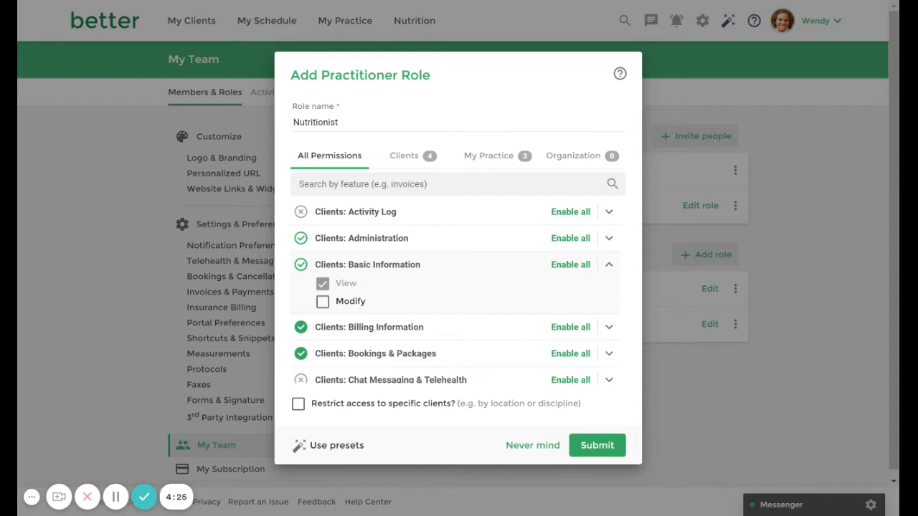
left_click(298, 404)
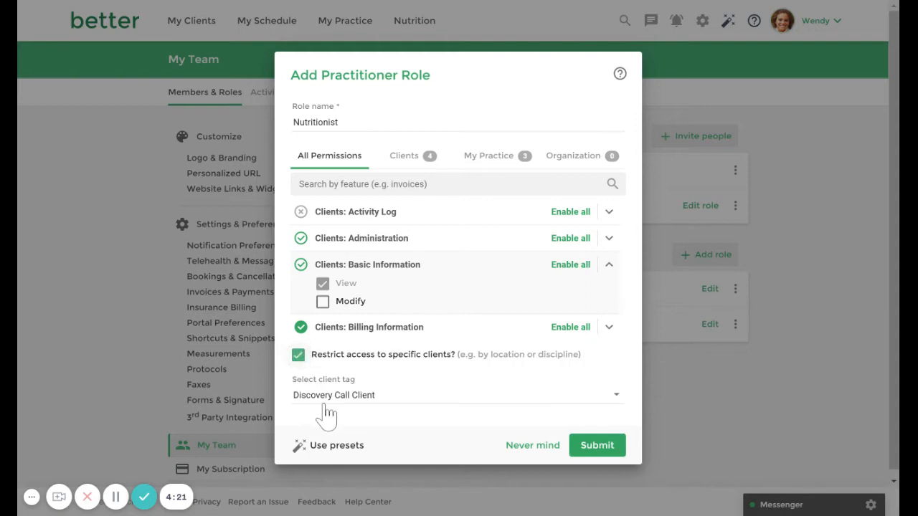
- Set the role's client tag to Downtown Location and collapse Basic Information
left_click(456, 394)
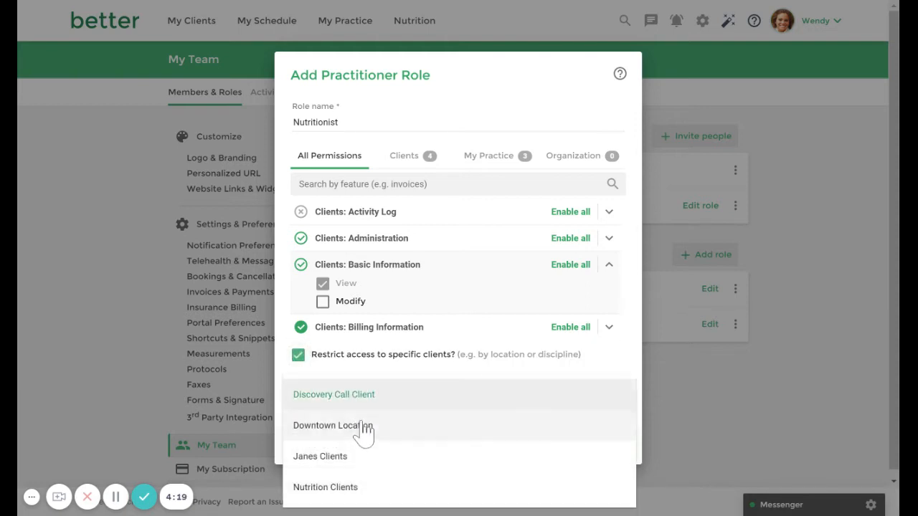
left_click(332, 425)
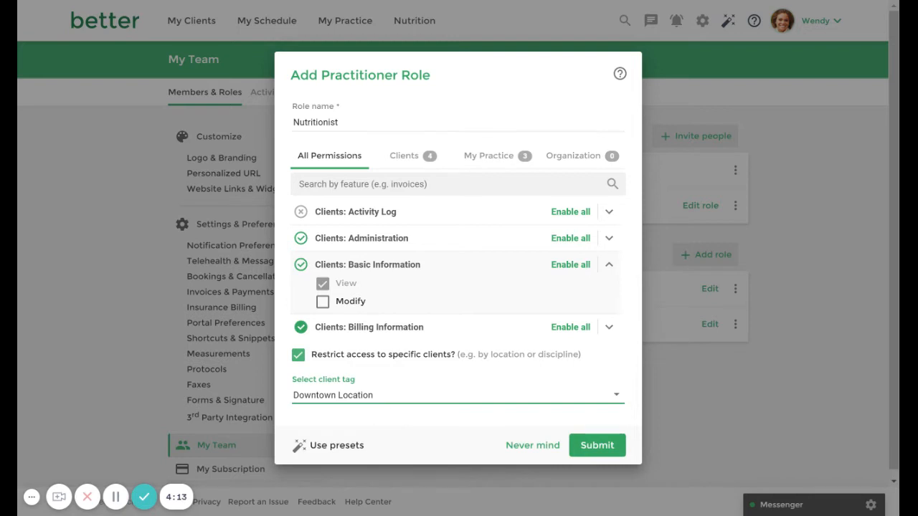
left_click(609, 264)
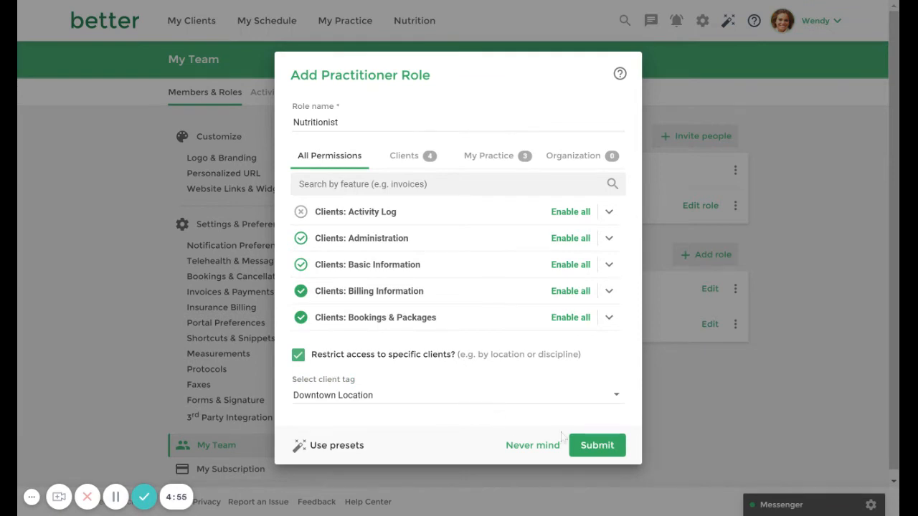
- Submit the Nutritionist role in the Add Practitioner Role dialog
left_click(597, 445)
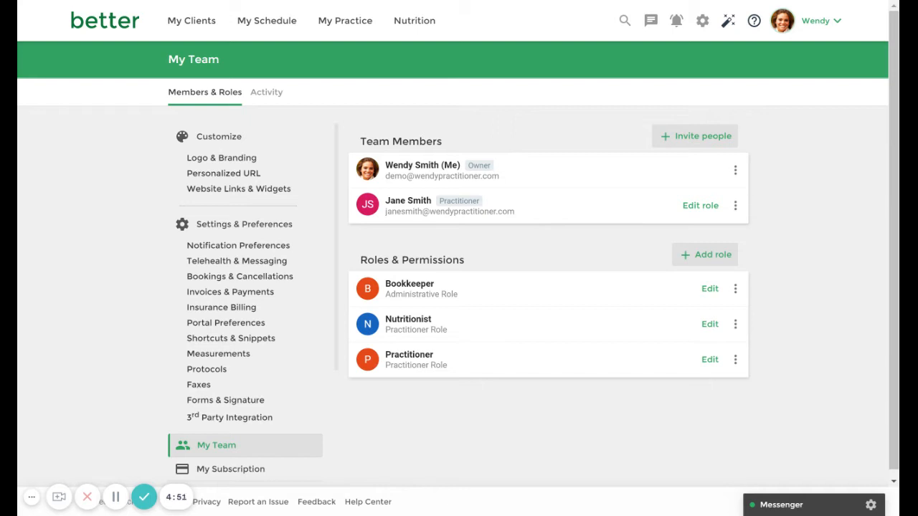
mouse_move(700, 206)
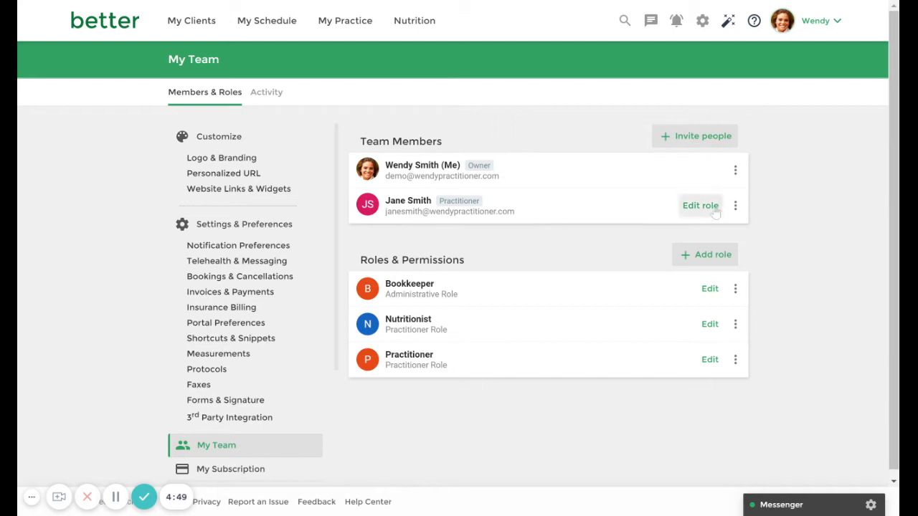
- Edit Jane Smith's role and select Nutritionist
left_click(700, 205)
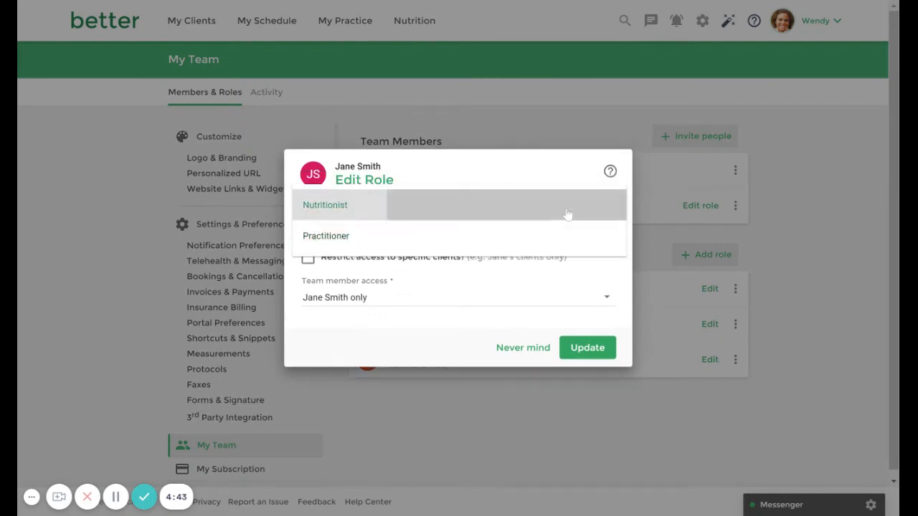
left_click(324, 205)
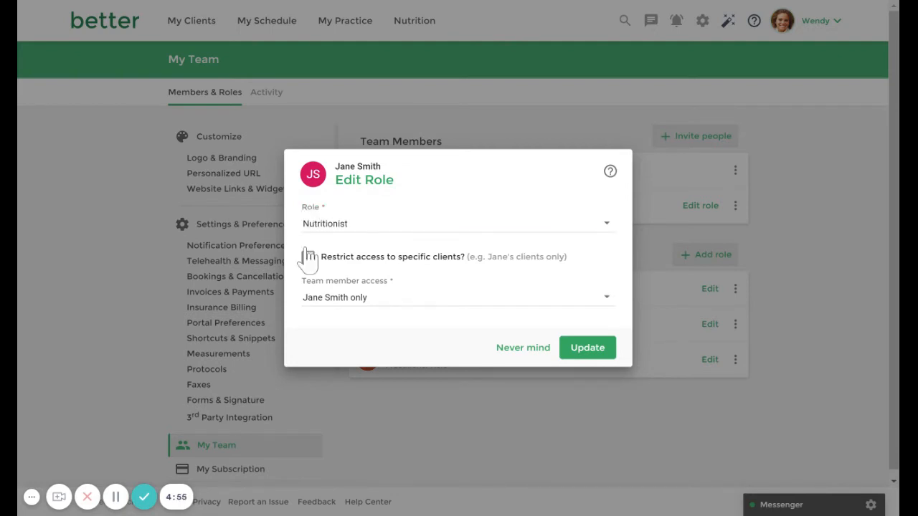
- Enable client restriction for Jane Smith and pick the 'Janes Clients' tag
left_click(308, 256)
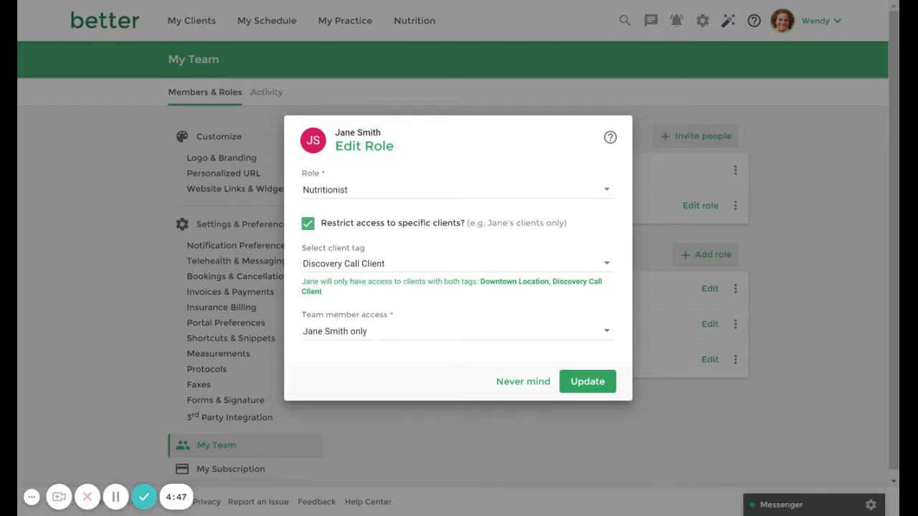
mouse_move(400, 272)
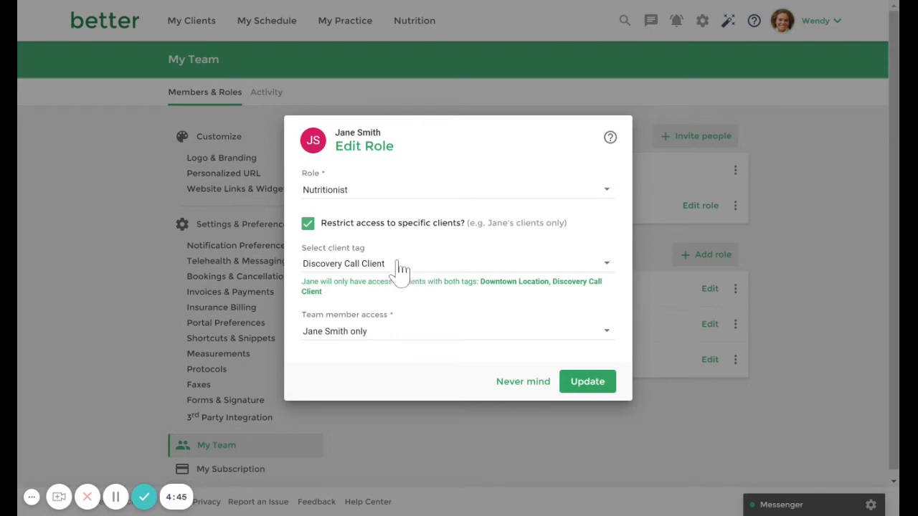
mouse_move(301, 276)
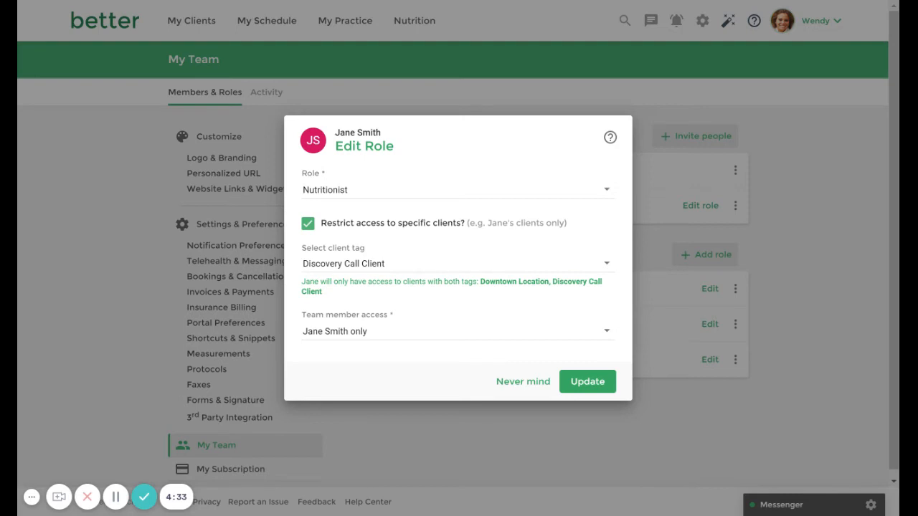
left_click(457, 263)
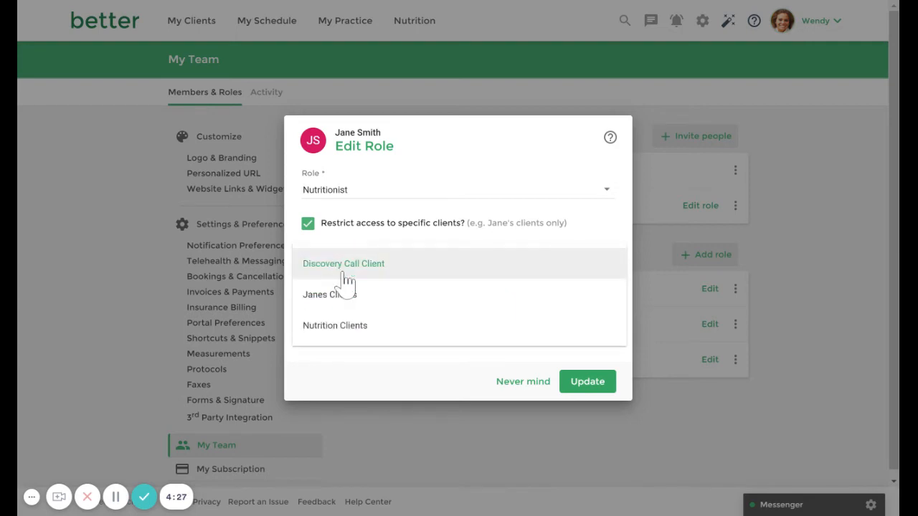
mouse_move(344, 301)
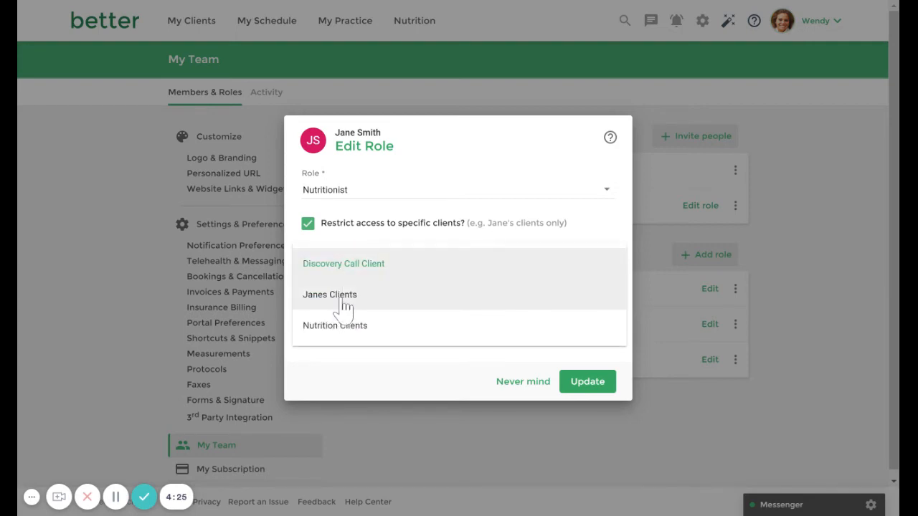
left_click(329, 294)
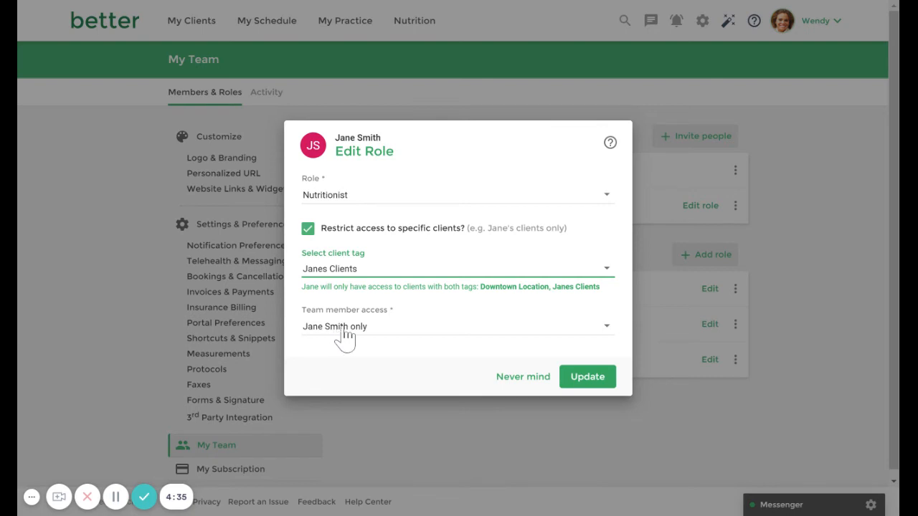
mouse_move(346, 337)
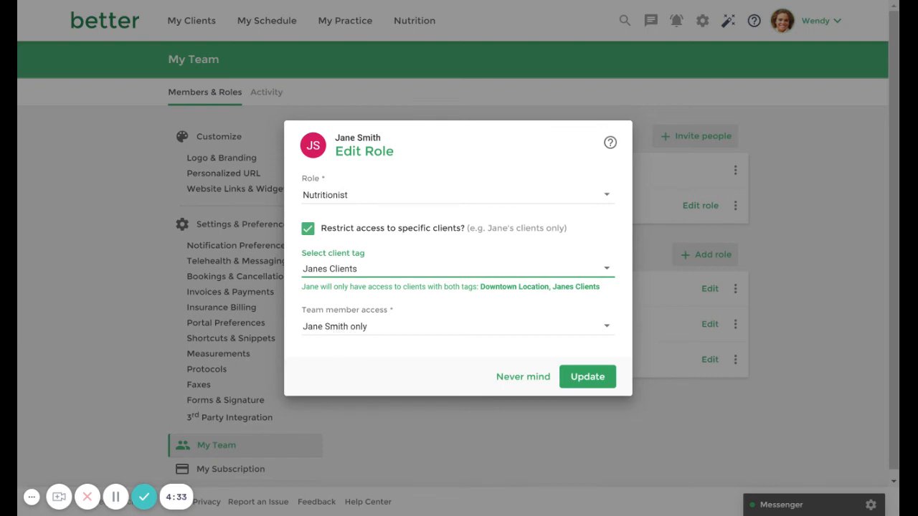
- Open Jane Smith's Team member access options
left_click(457, 326)
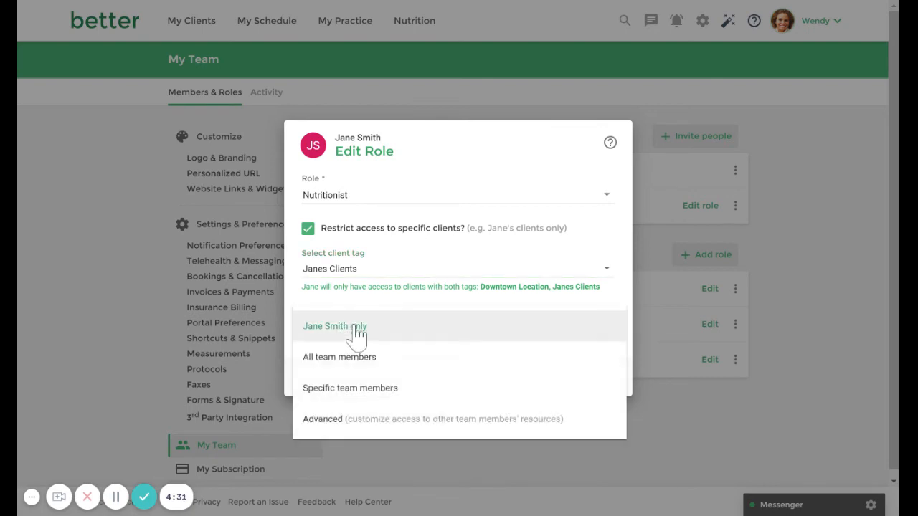
mouse_move(368, 370)
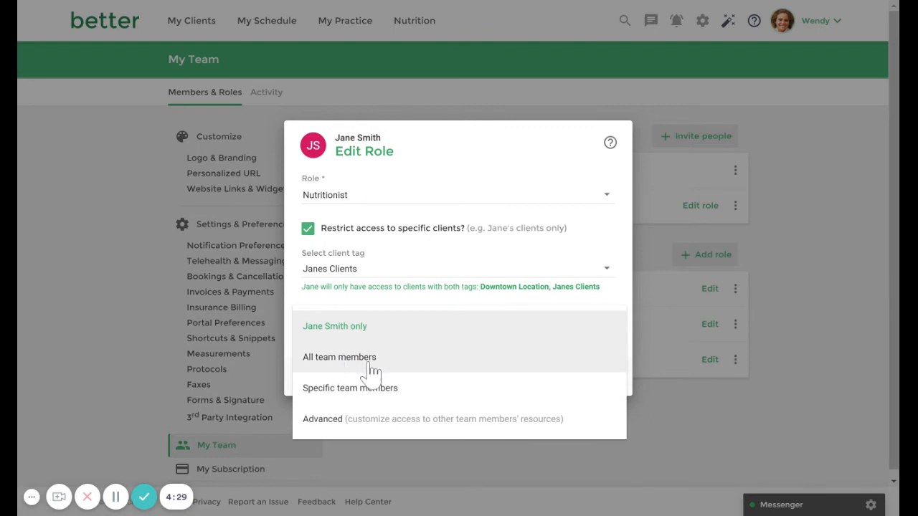
mouse_move(389, 418)
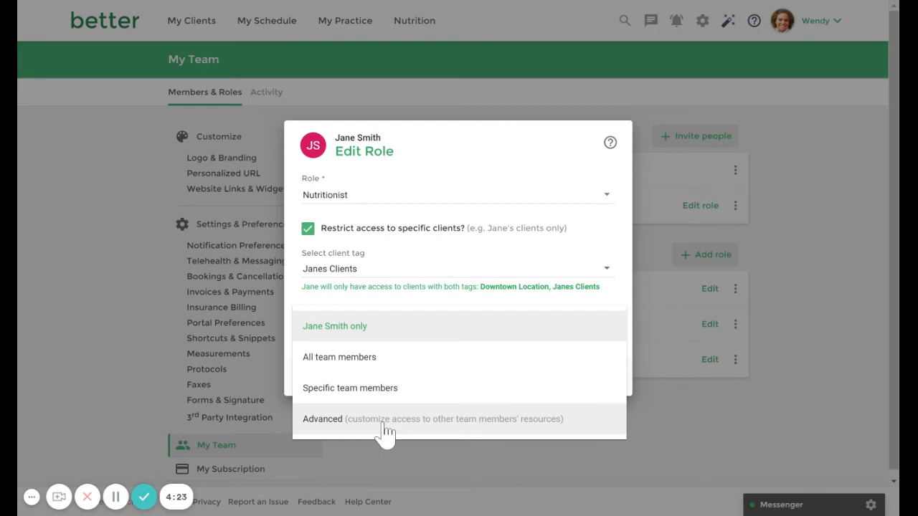
mouse_move(377, 436)
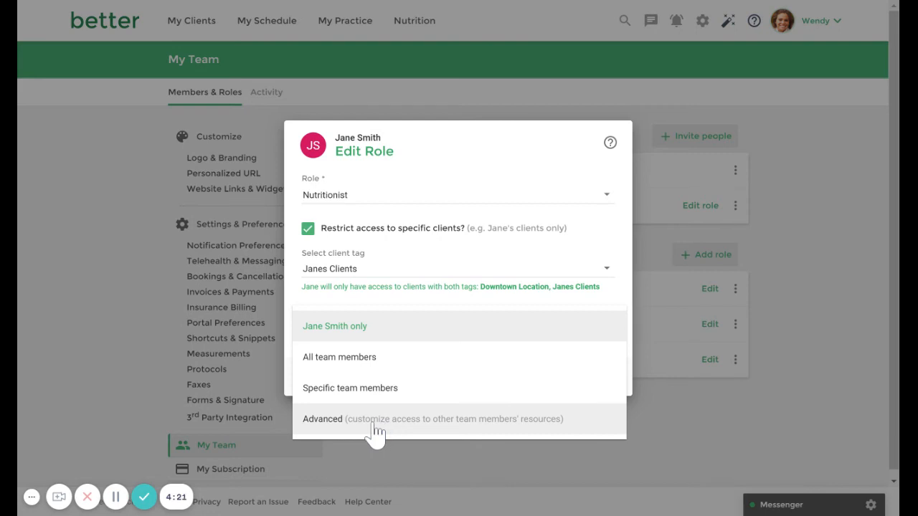
mouse_move(385, 367)
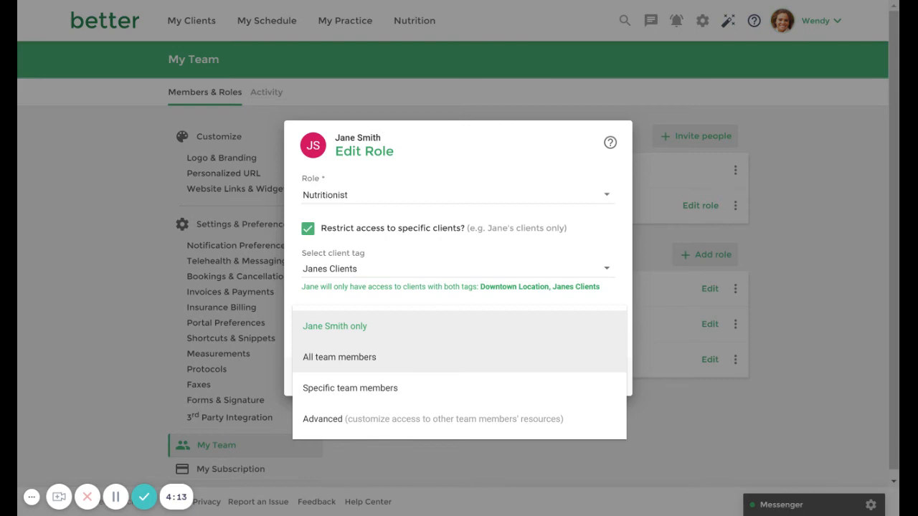
mouse_move(385, 402)
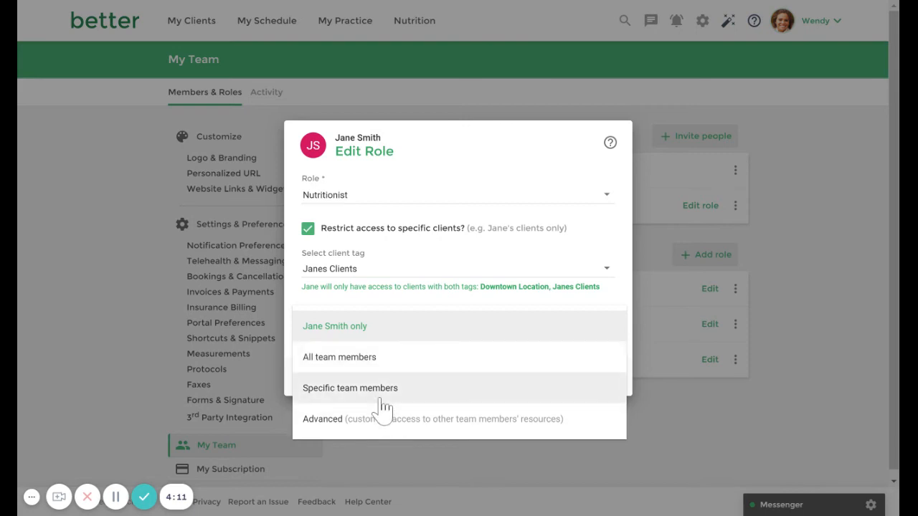
mouse_move(383, 413)
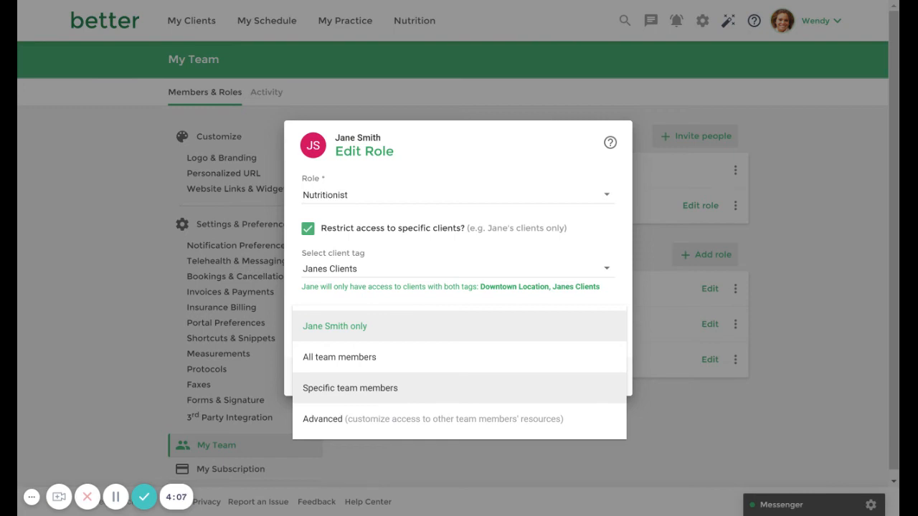
mouse_move(359, 428)
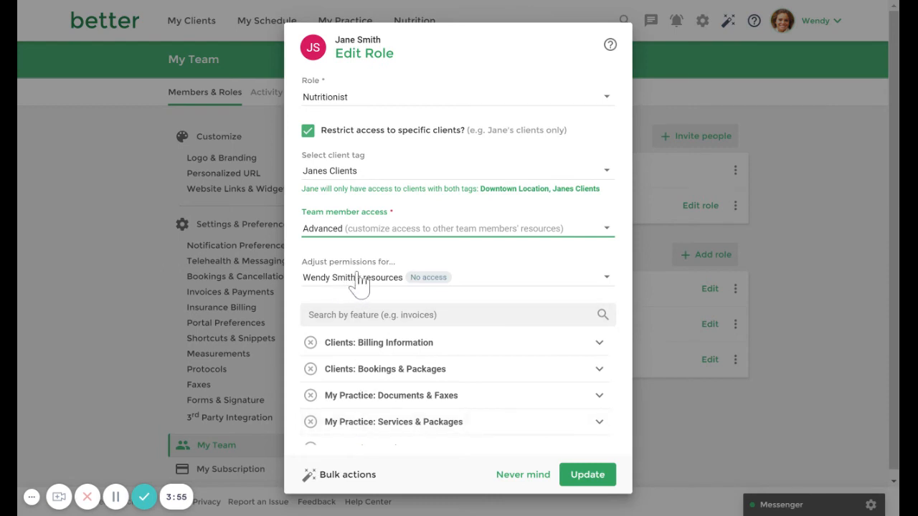
mouse_move(358, 287)
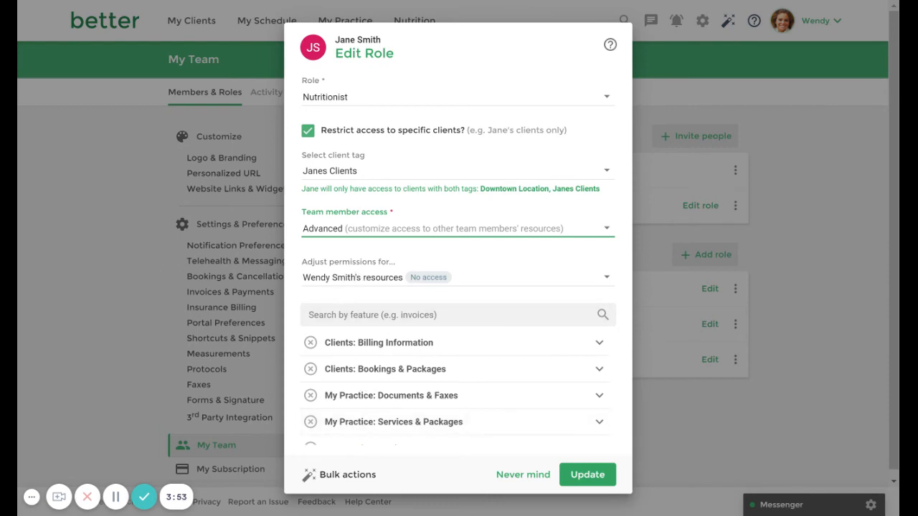
mouse_move(387, 279)
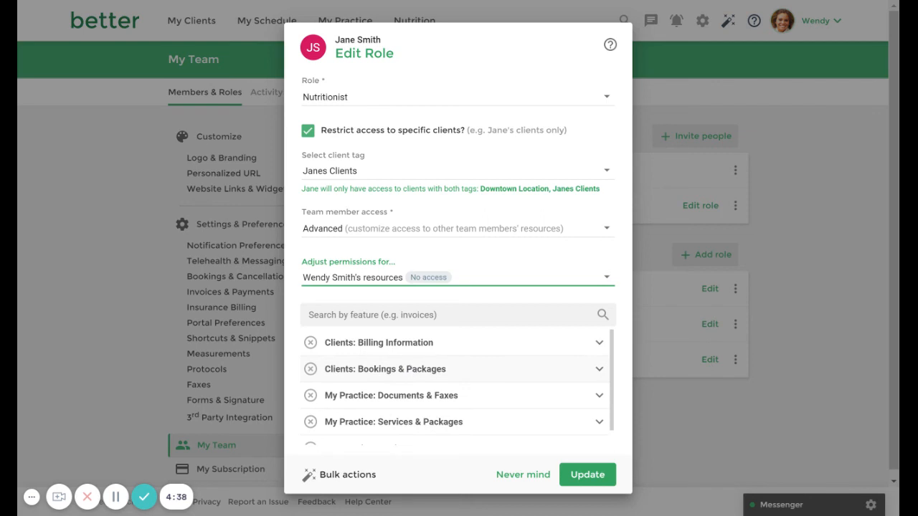
mouse_move(543, 362)
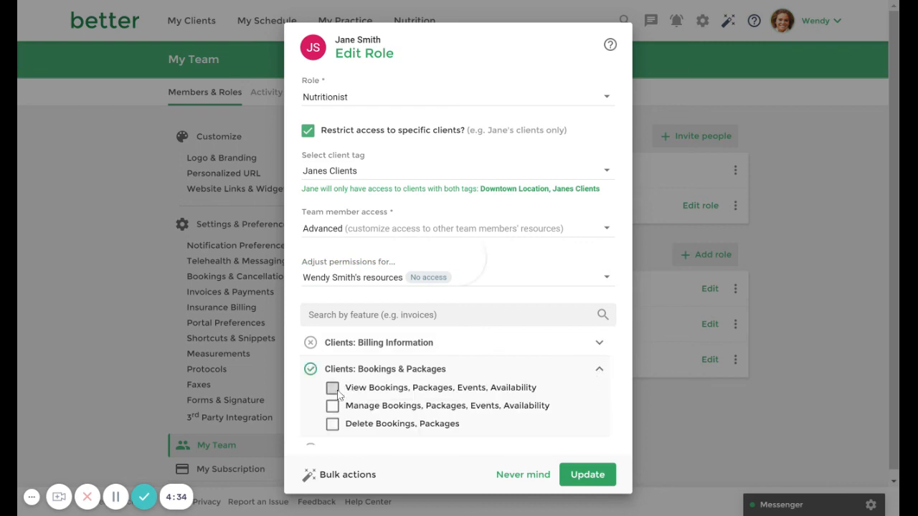
left_click(332, 388)
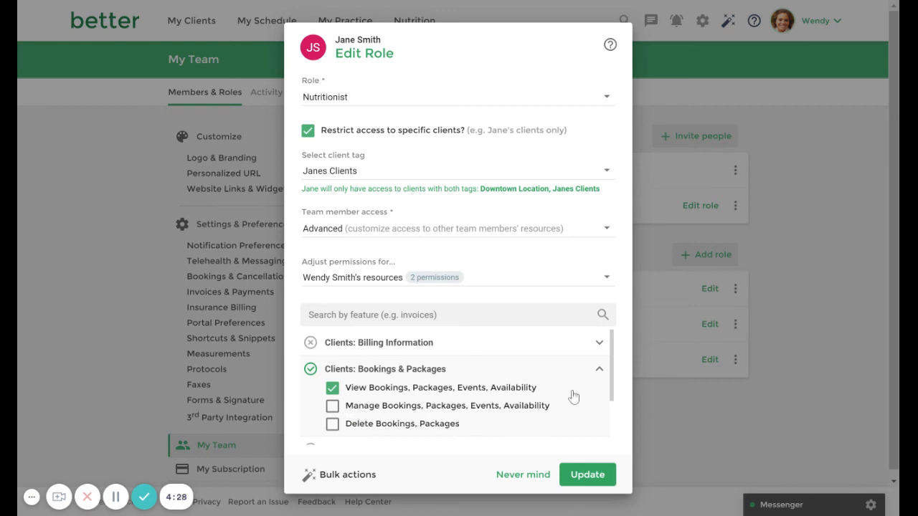
left_click(599, 369)
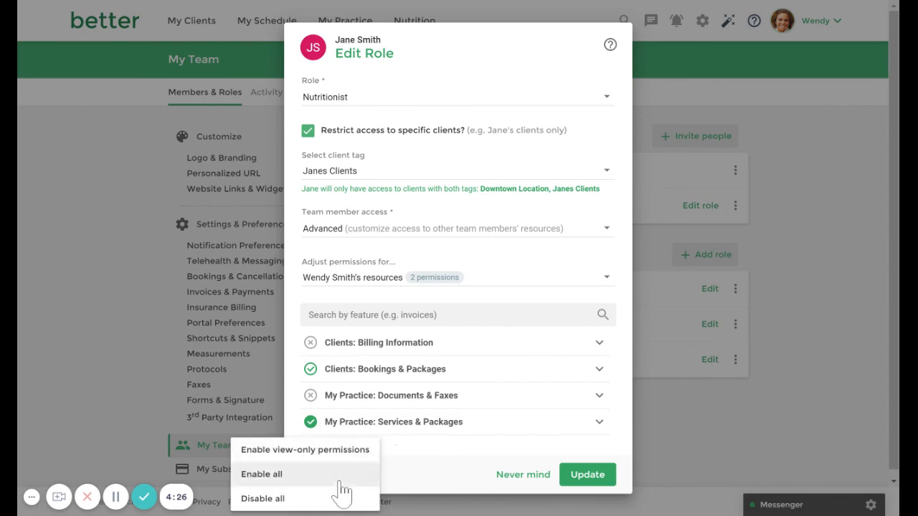
mouse_move(345, 498)
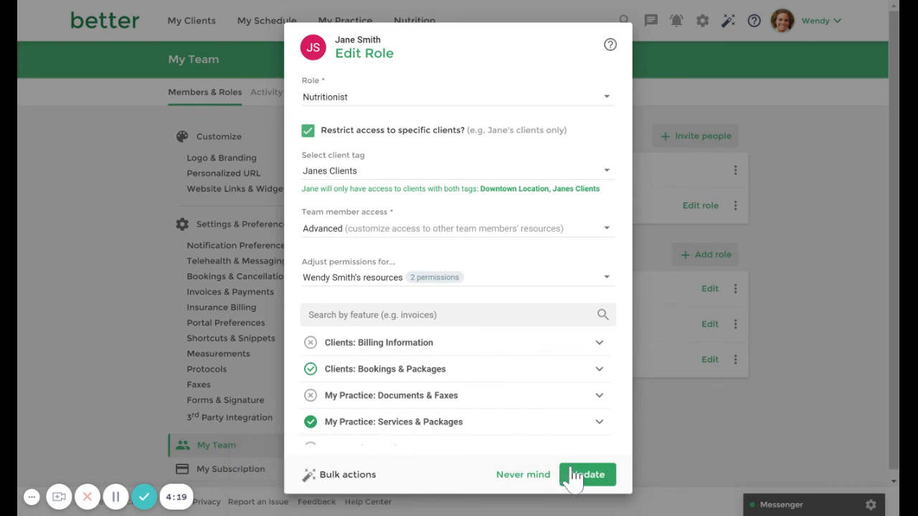
left_click(586, 475)
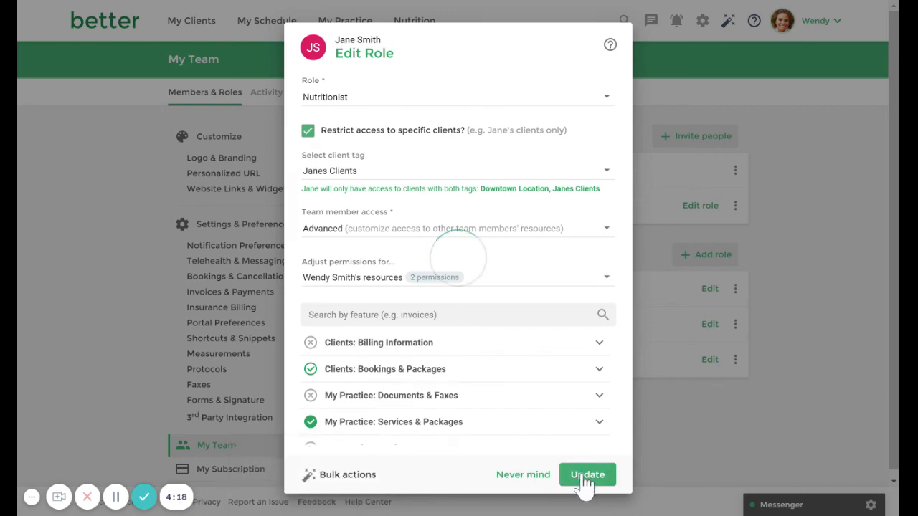